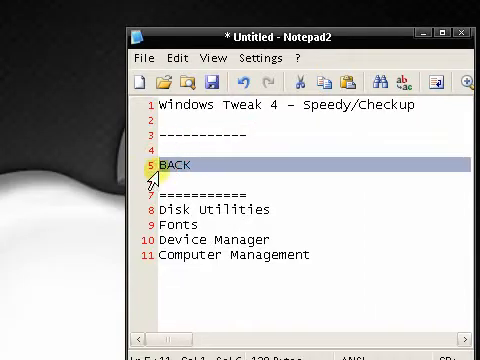
- Select the BACK line of the speed-tweak checklist in Notepad2
{"action": "left_click", "coordinate": [288, 210]}
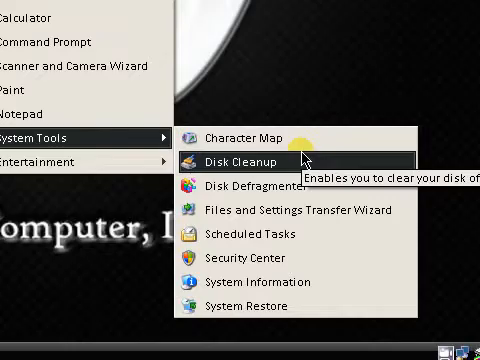
- Launch Disk Cleanup, choose TW HARDDRIVE (C:), then exit without cleaning
{"action": "left_click", "coordinate": [236, 160]}
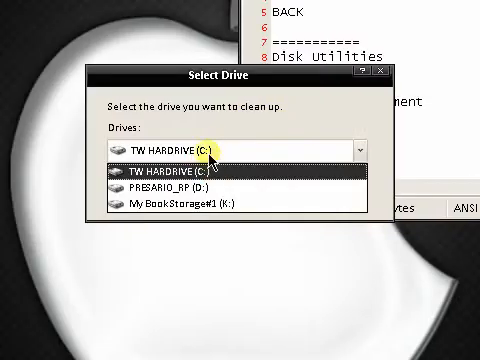
{"action": "left_click", "coordinate": [170, 172]}
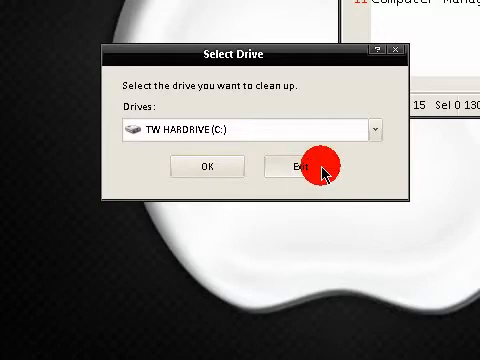
{"action": "left_click", "coordinate": [304, 166]}
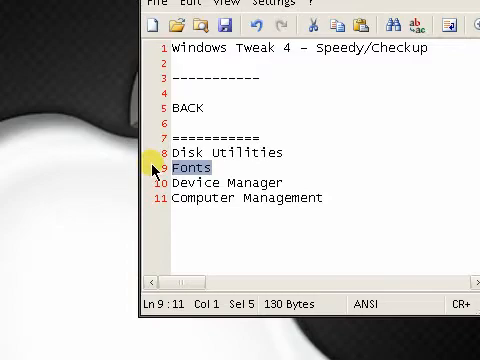
- Bring up Control Panel and open its Fonts folder
{"action": "left_click", "coordinate": [16, 338]}
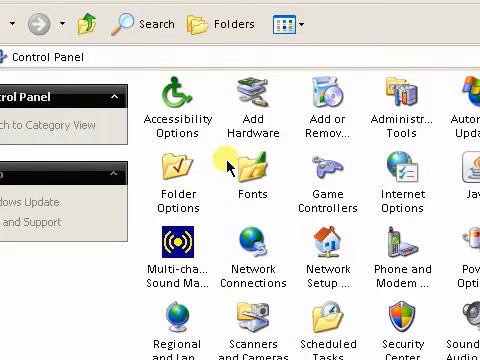
{"action": "left_click", "coordinate": [252, 164]}
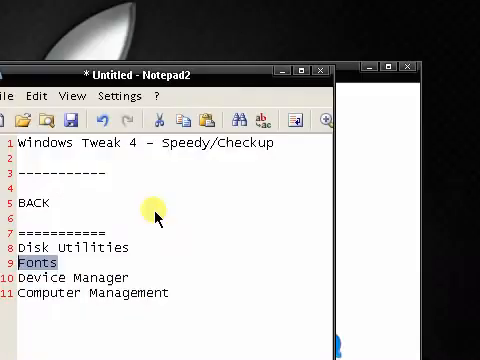
{"action": "mouse_move", "coordinate": [132, 258]}
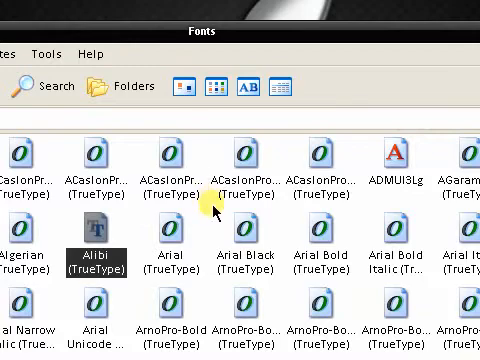
- Browse down through the installed TrueType fonts and preview the Rosewood font
{"action": "scroll", "scroll_direction": "down", "scroll_amount": 3}
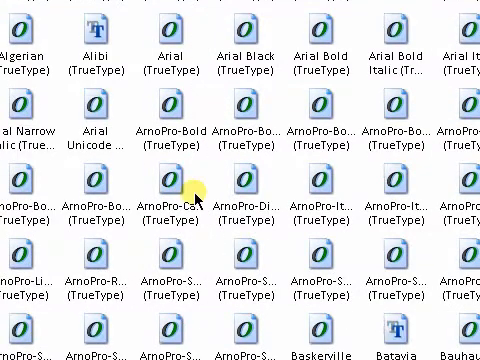
{"action": "mouse_move", "coordinate": [192, 196]}
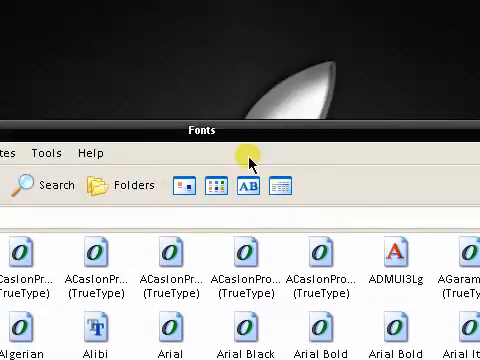
{"action": "scroll", "scroll_direction": "down", "scroll_amount": 3}
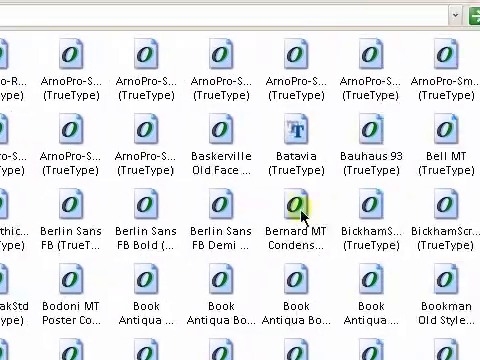
{"action": "scroll", "scroll_direction": "down", "scroll_amount": 3}
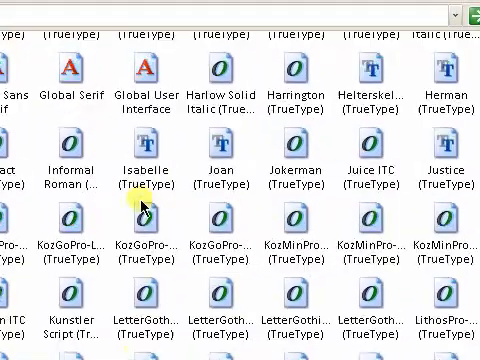
{"action": "scroll", "scroll_direction": "down", "scroll_amount": 3}
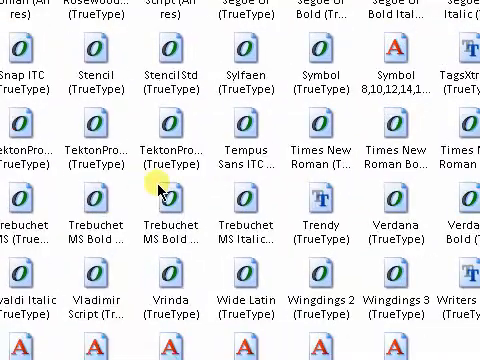
{"action": "scroll", "scroll_direction": "down", "scroll_amount": 3}
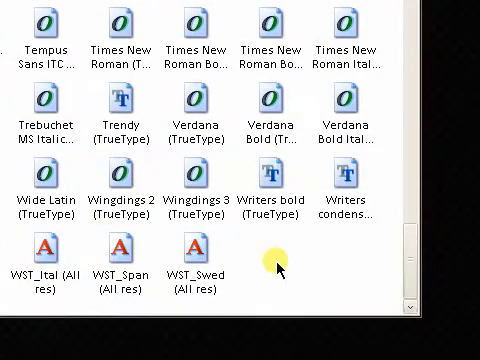
{"action": "scroll", "scroll_direction": "down", "scroll_amount": 3}
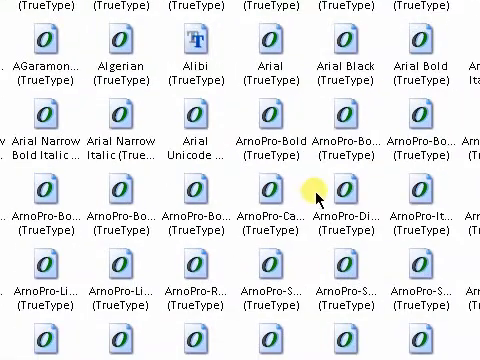
{"action": "scroll", "scroll_direction": "up", "scroll_amount": 3}
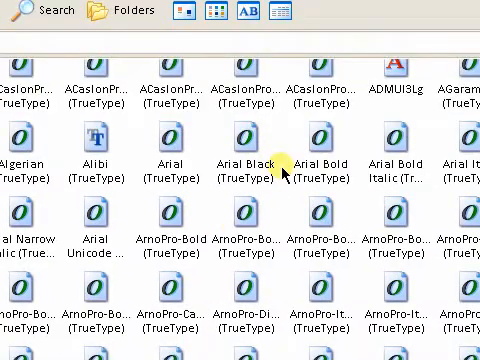
{"action": "scroll", "scroll_direction": "down", "scroll_amount": 3}
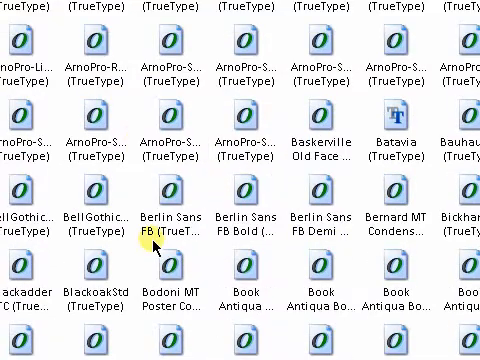
{"action": "scroll", "scroll_direction": "down", "scroll_amount": 3}
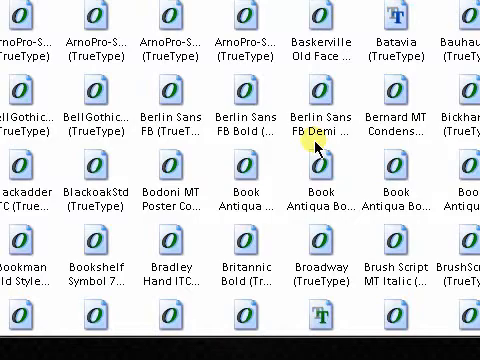
{"action": "scroll", "scroll_direction": "down", "scroll_amount": 3}
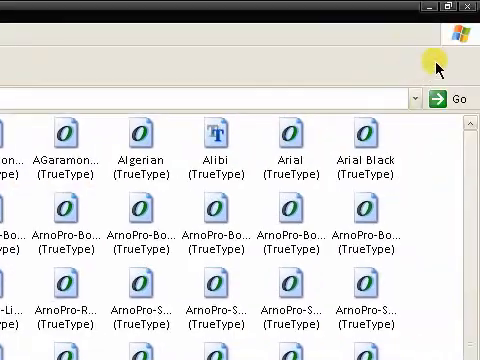
{"action": "scroll", "scroll_direction": "down", "scroll_amount": 3}
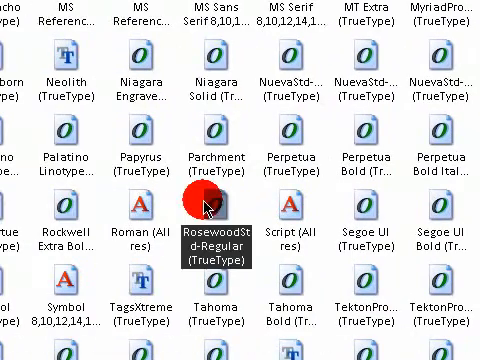
{"action": "double_click", "coordinate": [204, 190]}
{"action": "type", "text": "de"}
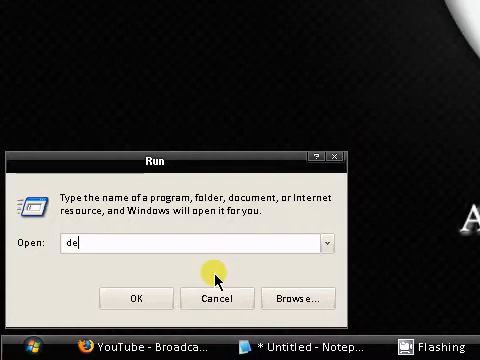
- Submit the devmgmt command from the Run dialog to reach Device Manager
{"action": "type", "text": "vmngmt"}
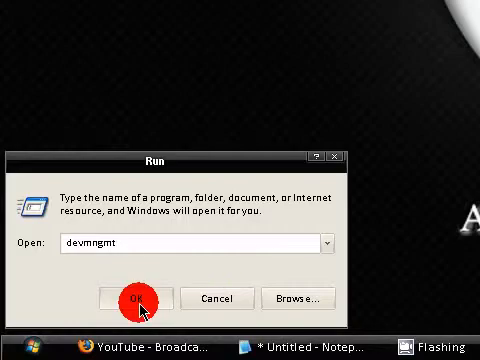
{"action": "left_click", "coordinate": [132, 298]}
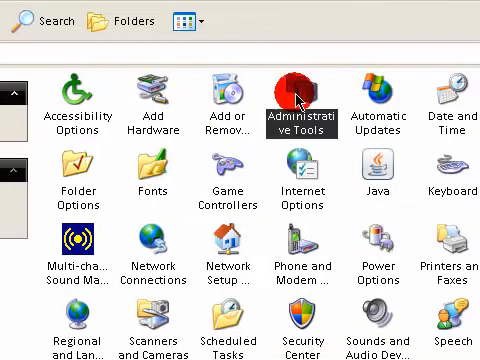
- Open Administrative Tools and start Computer Management to reach Device Manager
{"action": "double_click", "coordinate": [302, 96]}
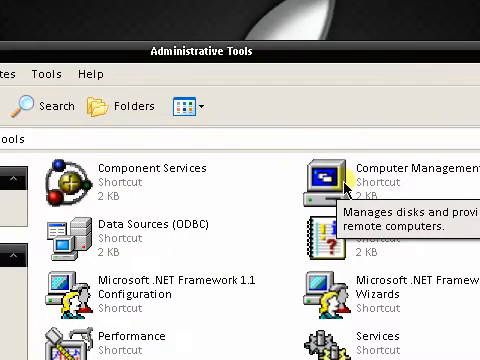
{"action": "left_click", "coordinate": [324, 176]}
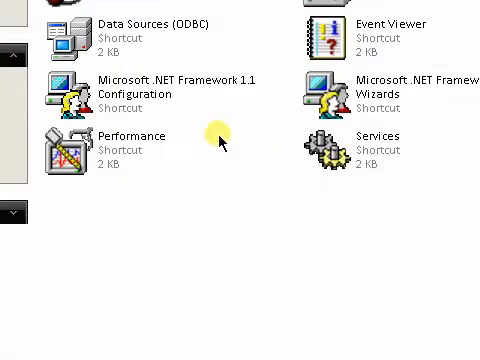
{"action": "scroll", "scroll_direction": "down", "scroll_amount": 3}
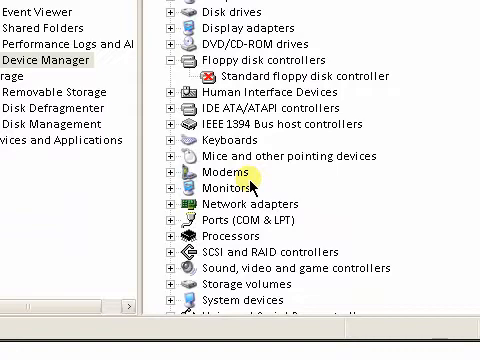
{"action": "mouse_move", "coordinate": [258, 176]}
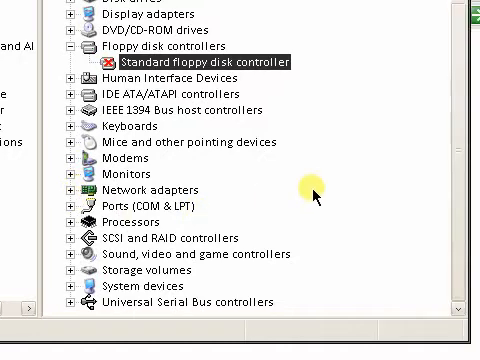
{"action": "mouse_move", "coordinate": [322, 192]}
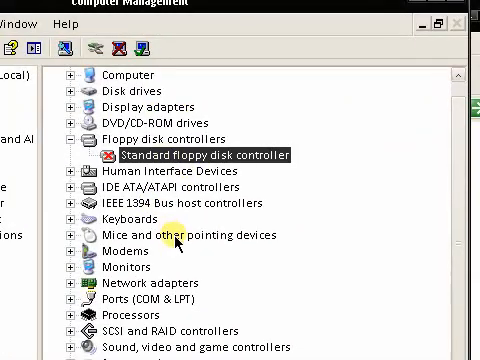
- Scroll the Computer Management tree down to Disk Management under Storage
{"action": "scroll", "scroll_direction": "down", "scroll_amount": 3}
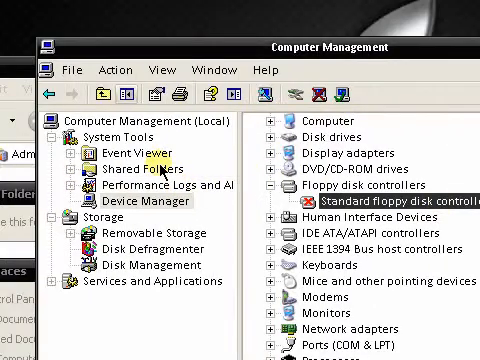
{"action": "scroll", "scroll_direction": "down", "scroll_amount": 3}
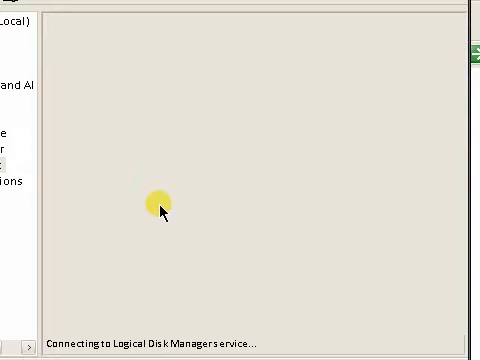
{"action": "mouse_move", "coordinate": [168, 200]}
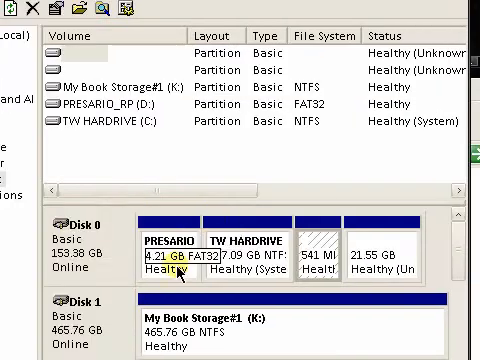
- Scroll Disk Management to view the PRESARIO, TW HARDRIVE and My Book Storage partitions
{"action": "scroll", "scroll_direction": "down", "scroll_amount": 3}
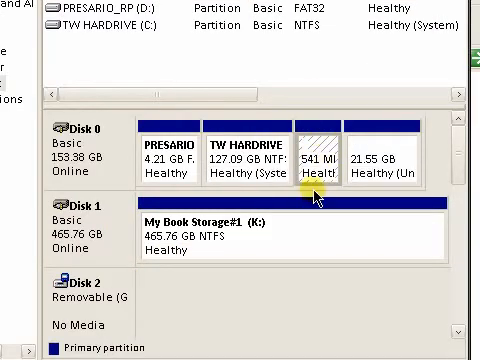
{"action": "mouse_move", "coordinate": [320, 180]}
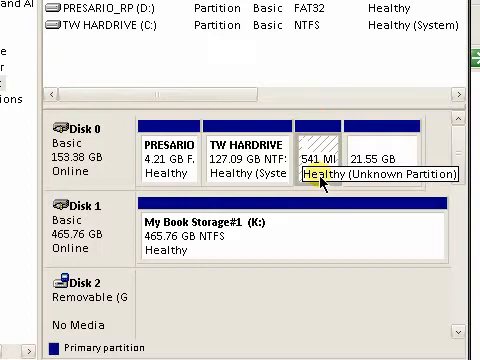